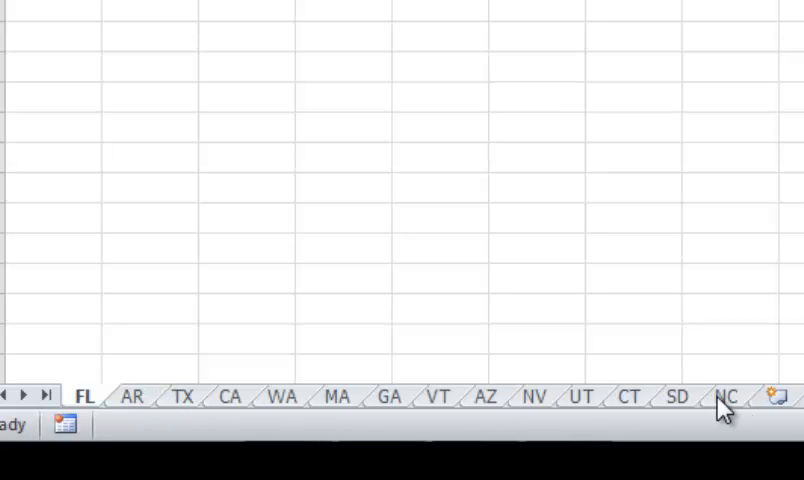
{"action": "mouse_move", "coordinate": [684, 188]}
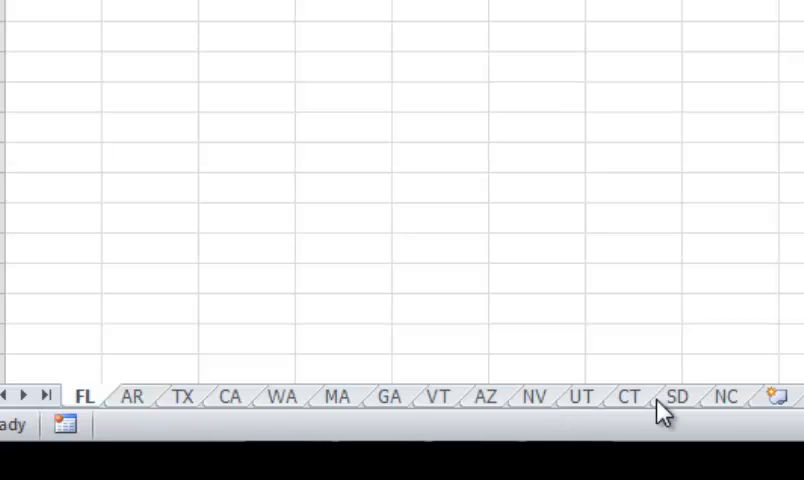
{"action": "mouse_move", "coordinate": [718, 402]}
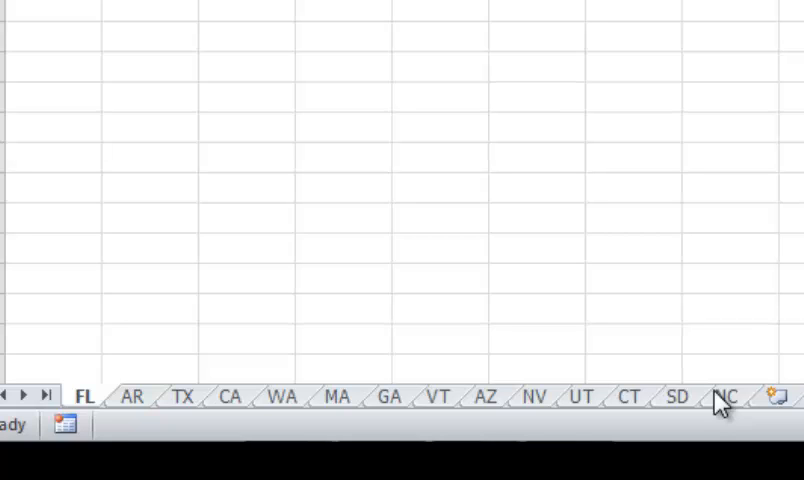
{"action": "mouse_move", "coordinate": [684, 412]}
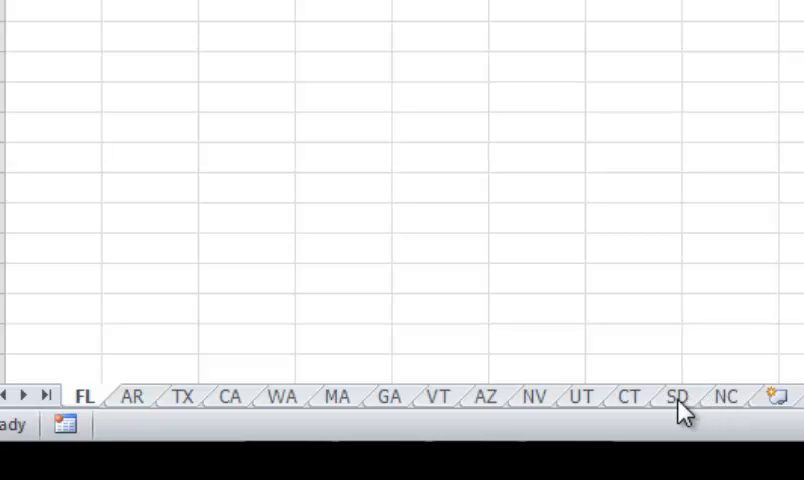
{"action": "mouse_move", "coordinate": [736, 404]}
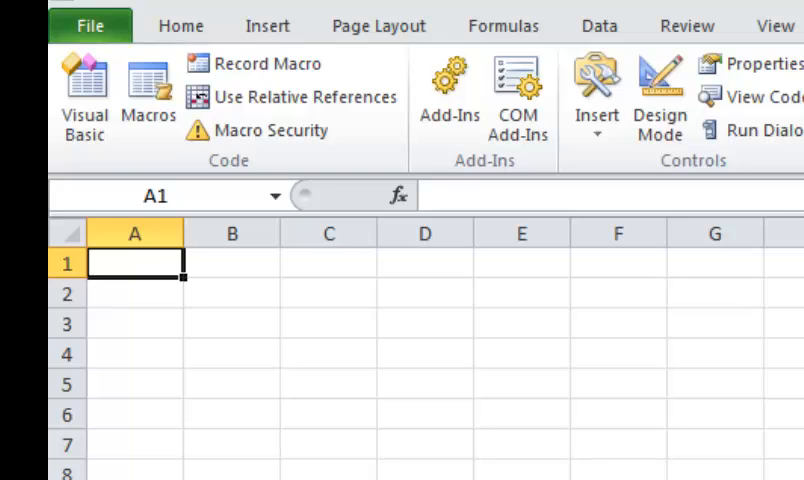
Visit Excel Options > Customize Ribbon, where the Developer tab is enabled, from the VBA editor.
{"action": "left_click", "coordinate": [84, 88]}
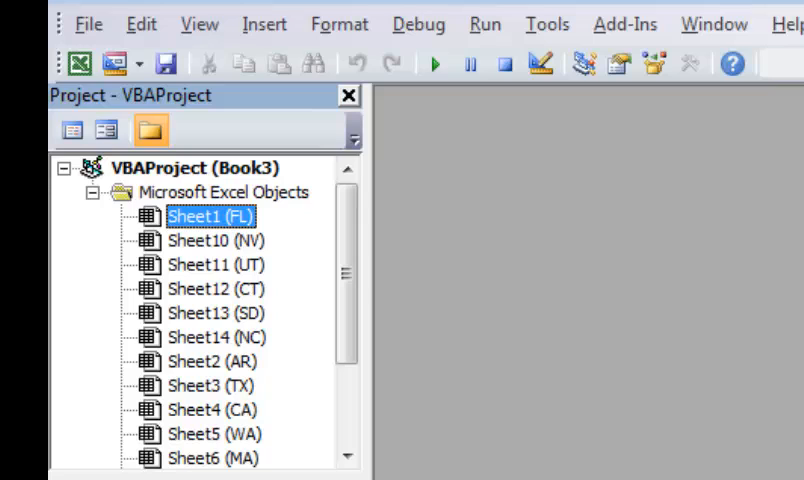
{"action": "mouse_move", "coordinate": [388, 344]}
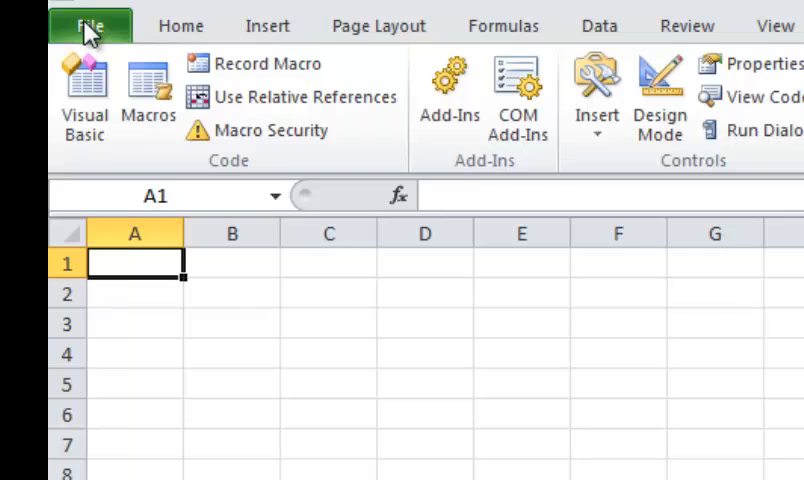
{"action": "left_click", "coordinate": [88, 24]}
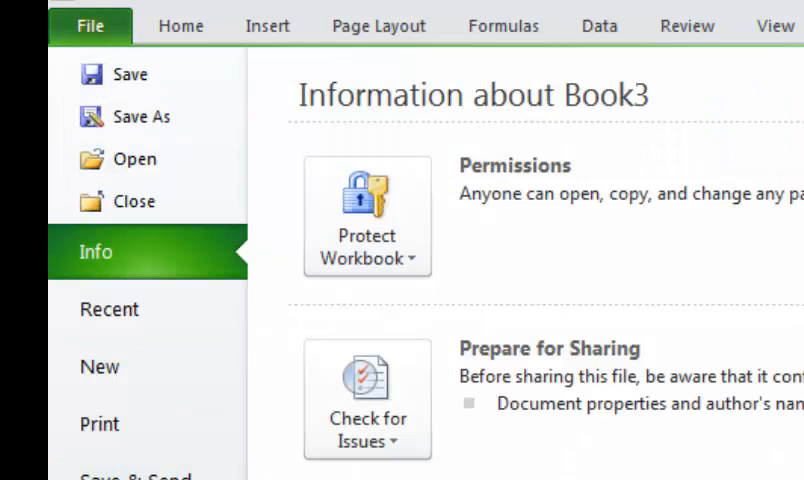
{"action": "left_click", "coordinate": [136, 474]}
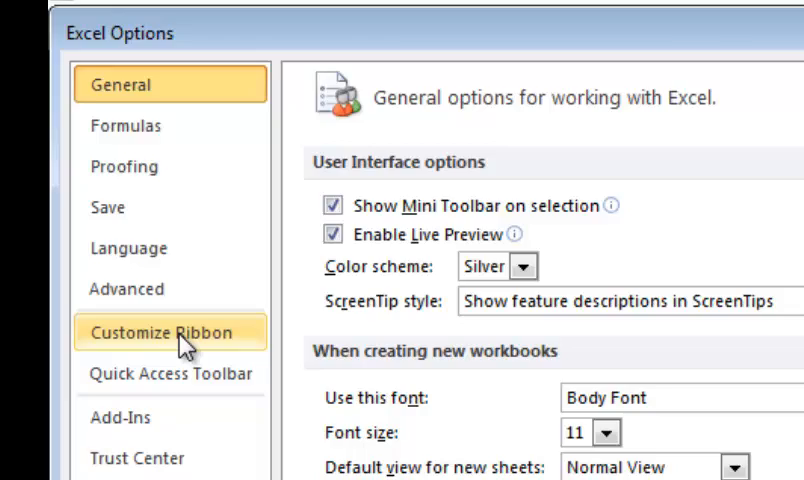
{"action": "left_click", "coordinate": [168, 332]}
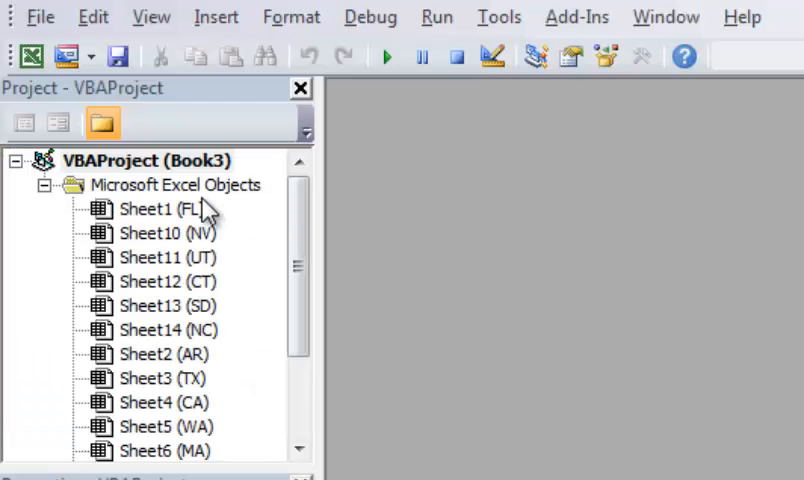
Insert a new module under Microsoft Excel Objects and paste the Sort_Active_Book macro into it.
{"action": "left_click", "coordinate": [178, 184]}
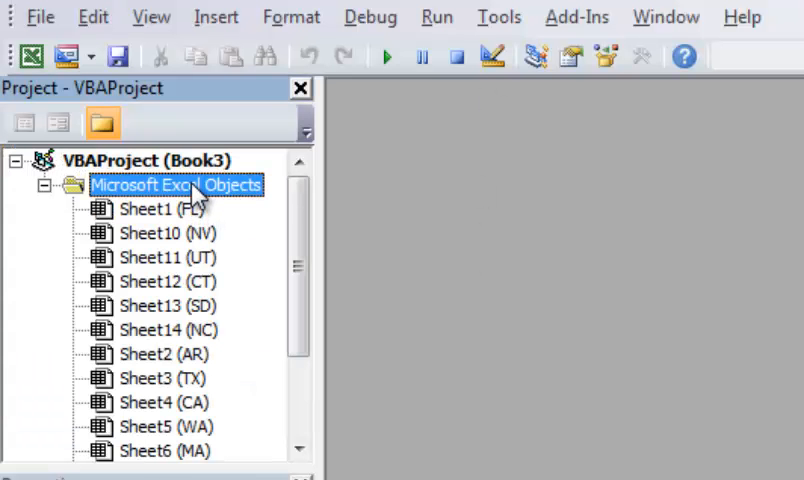
{"action": "right_click", "coordinate": [176, 184]}
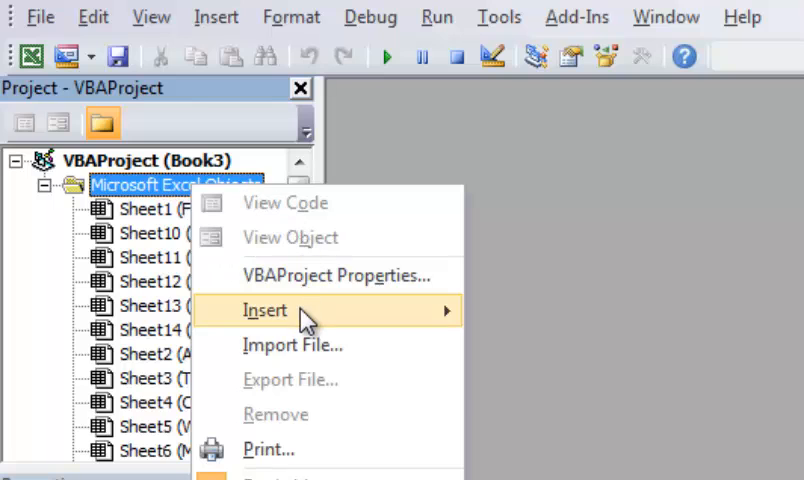
{"action": "left_click", "coordinate": [264, 310]}
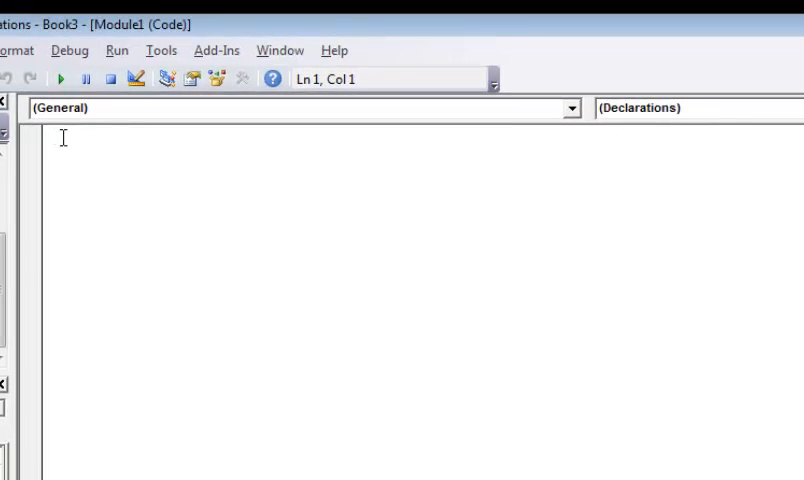
{"action": "right_click", "coordinate": [62, 136]}
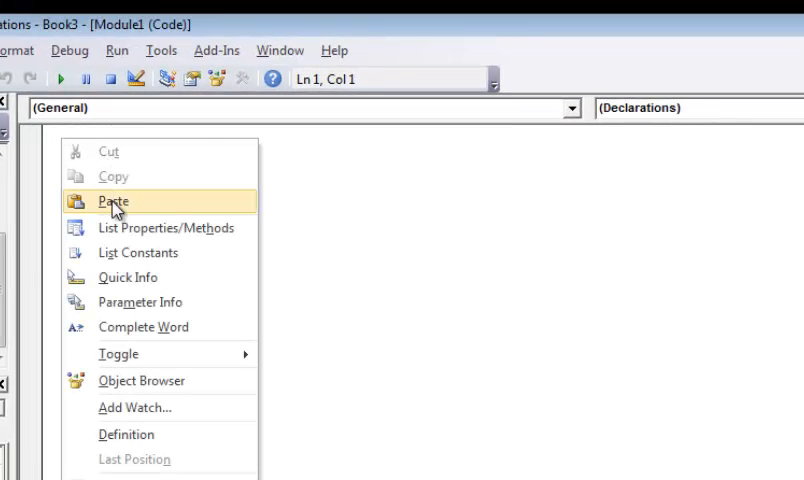
{"action": "left_click", "coordinate": [112, 200]}
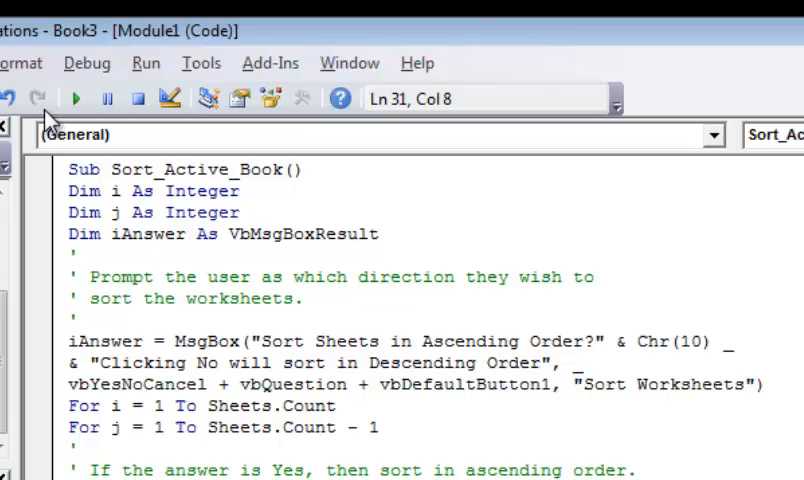
{"action": "mouse_move", "coordinate": [78, 98]}
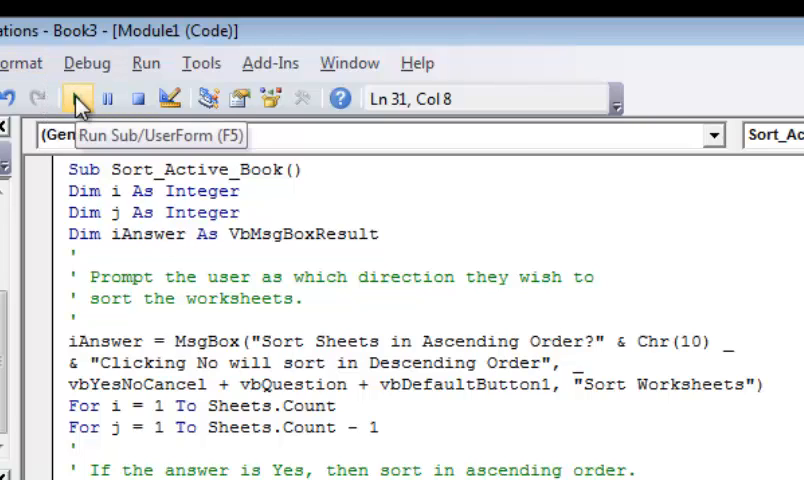
Run Sort_Active_Book and answer Yes to sort the state sheets ascending.
{"action": "left_click", "coordinate": [76, 98]}
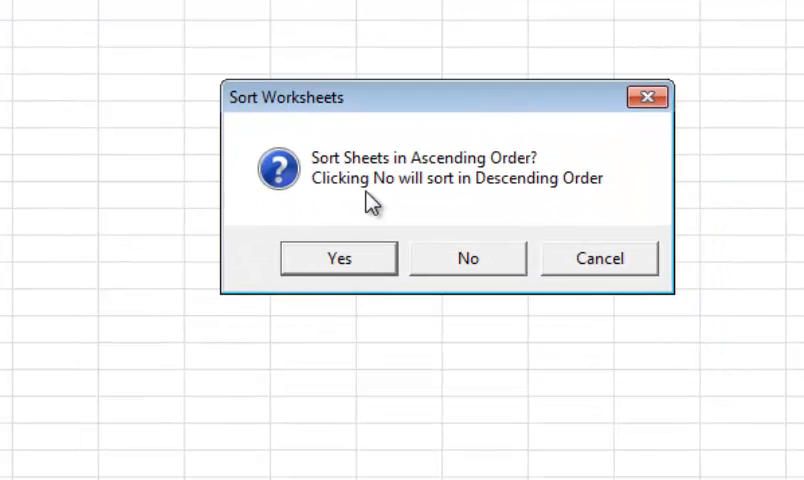
{"action": "mouse_move", "coordinate": [462, 238]}
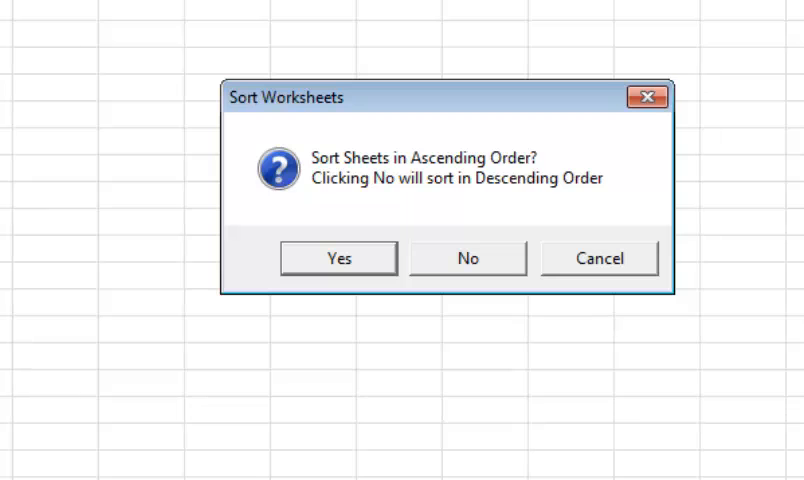
{"action": "left_click", "coordinate": [338, 258]}
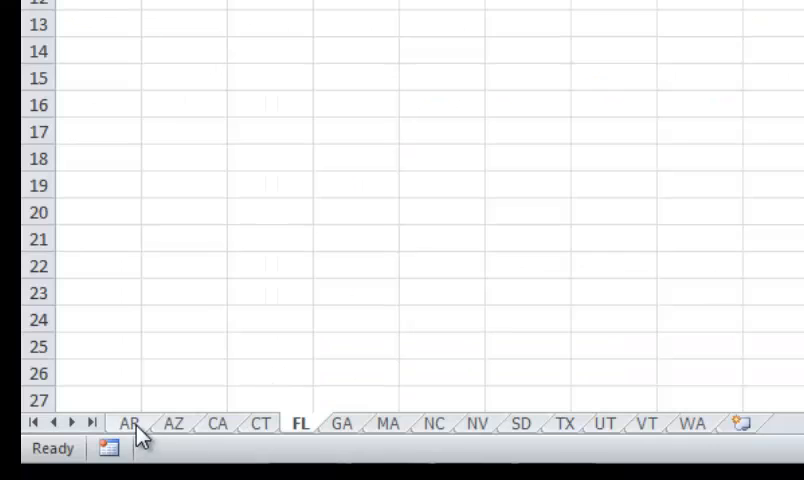
{"action": "left_click", "coordinate": [216, 424]}
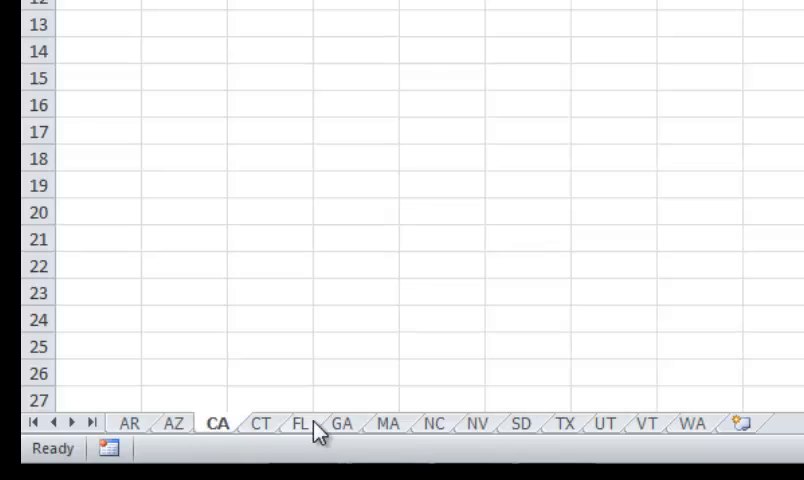
{"action": "left_click", "coordinate": [128, 424]}
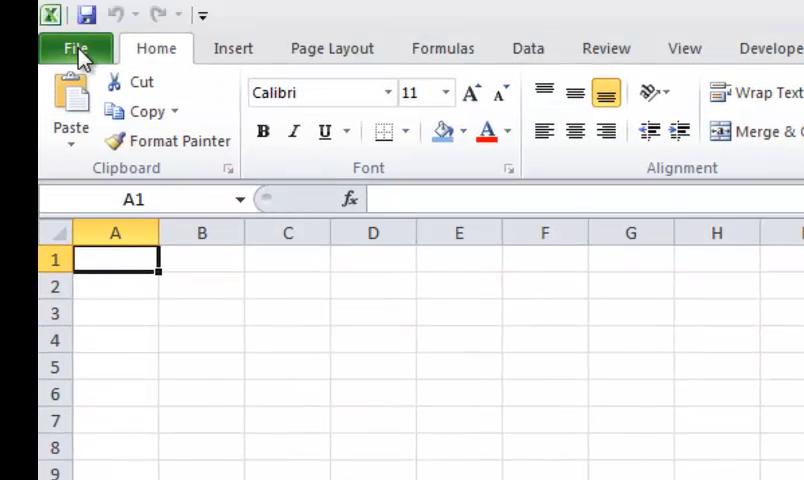
Save As with file name 'VB Sort' and list the save-type choices for a macro-enabled workbook.
{"action": "left_click", "coordinate": [76, 48]}
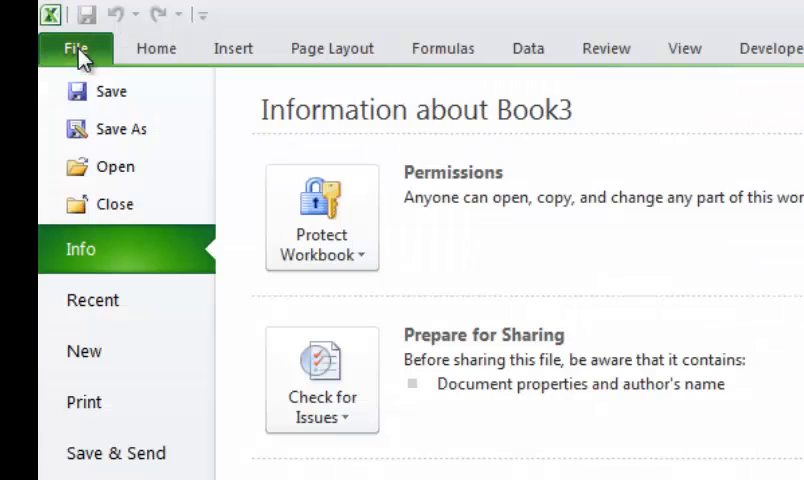
{"action": "left_click", "coordinate": [108, 128]}
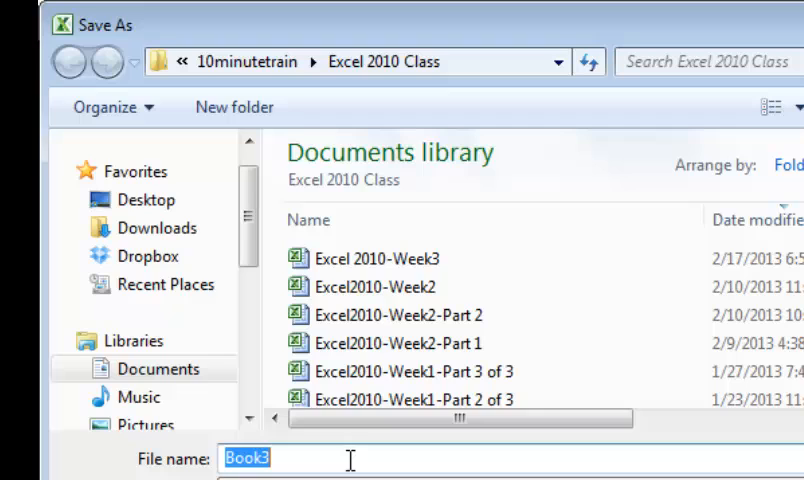
{"action": "type", "text": "VB"}
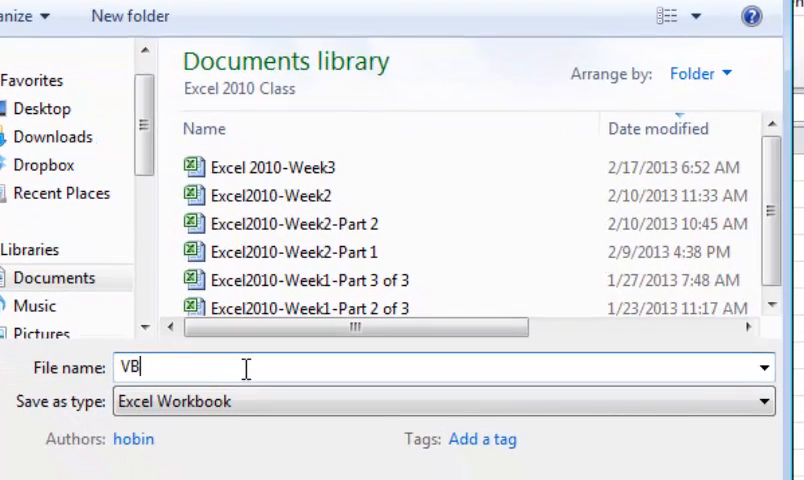
{"action": "type", "text": "Sort"}
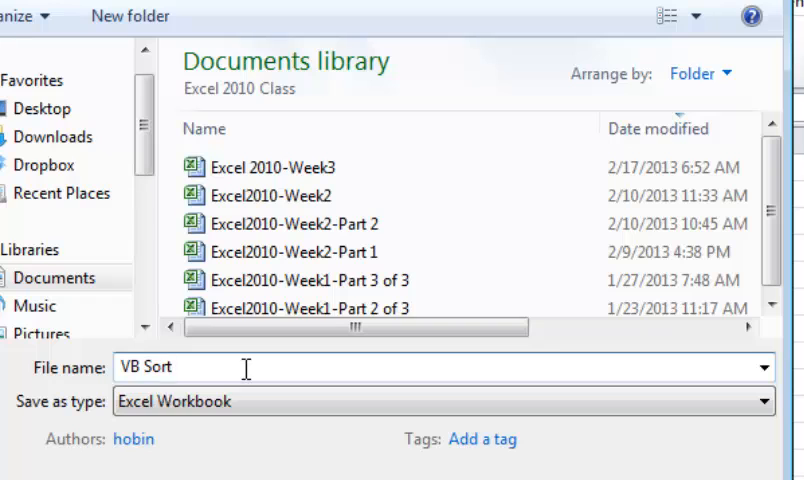
{"action": "left_click", "coordinate": [440, 400]}
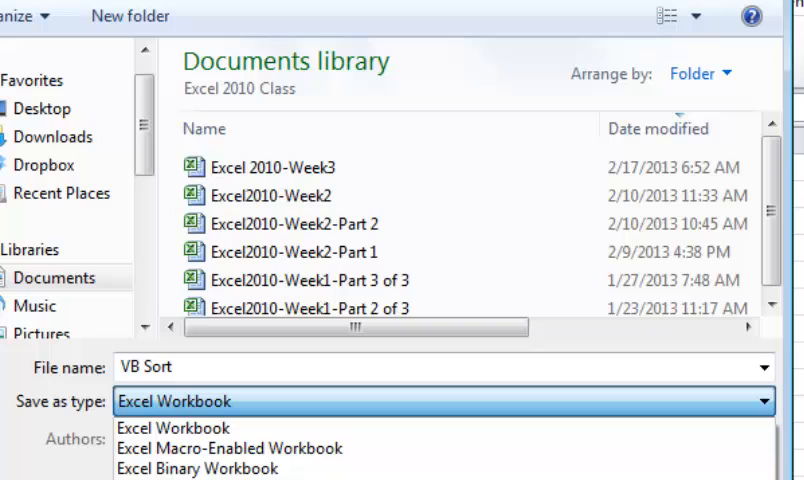
{"action": "mouse_move", "coordinate": [196, 468]}
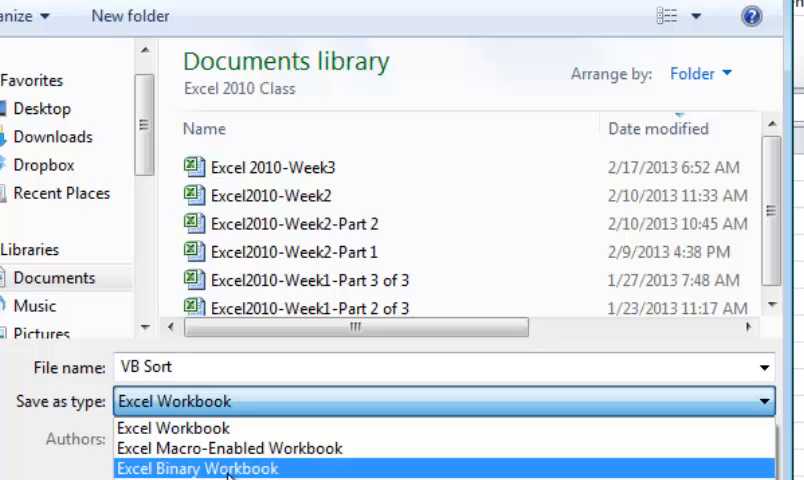